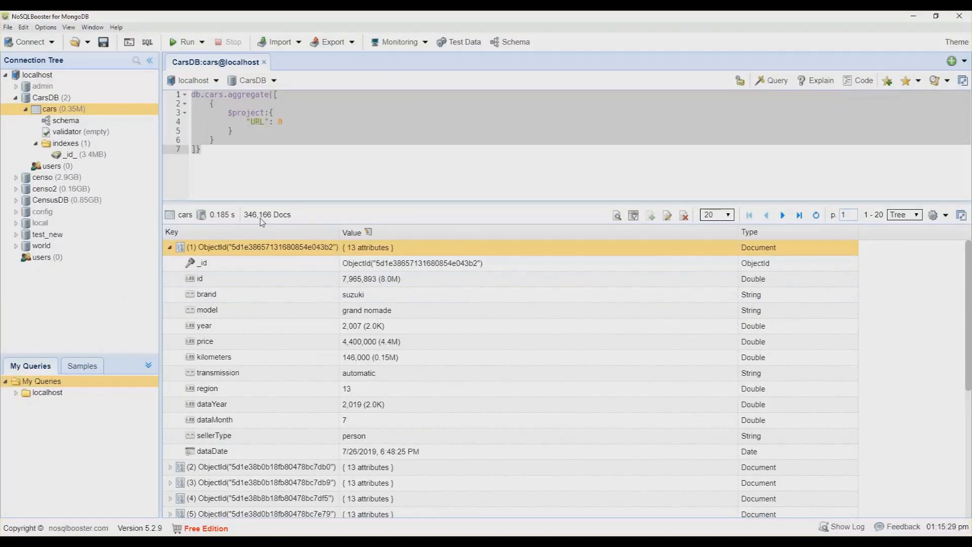
mouse_move(267, 215)
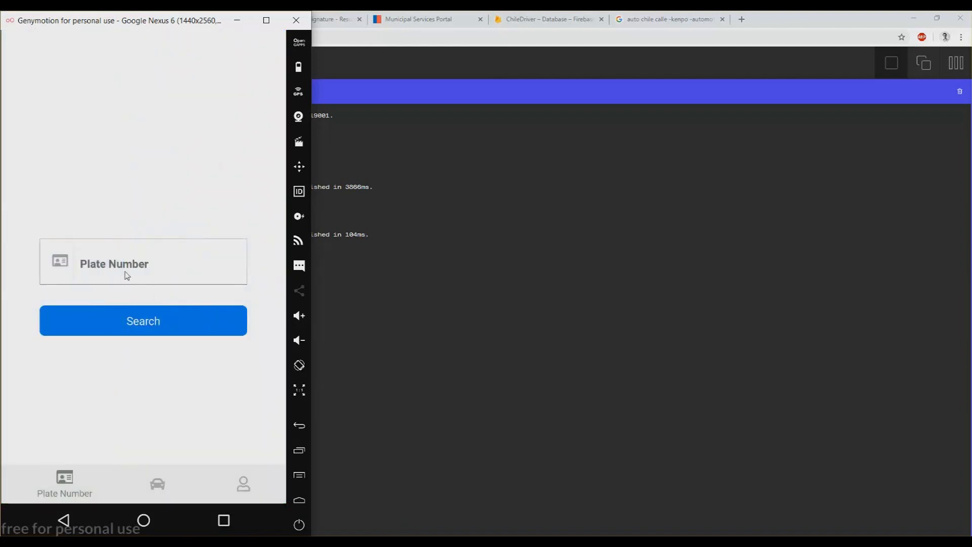
Search plate CDDC35 and scroll through its Result screen of car, owner and fine details.
text(CDDC35)
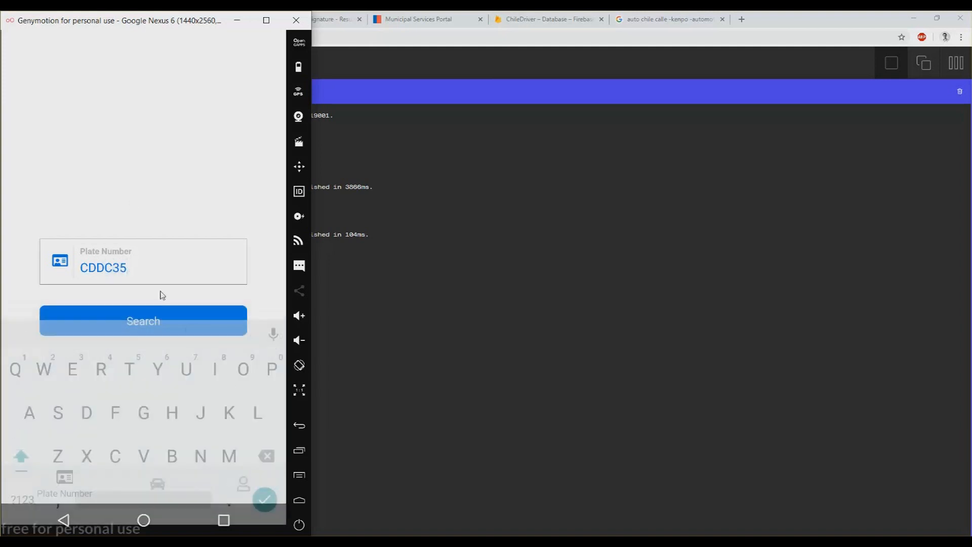
click(143, 321)
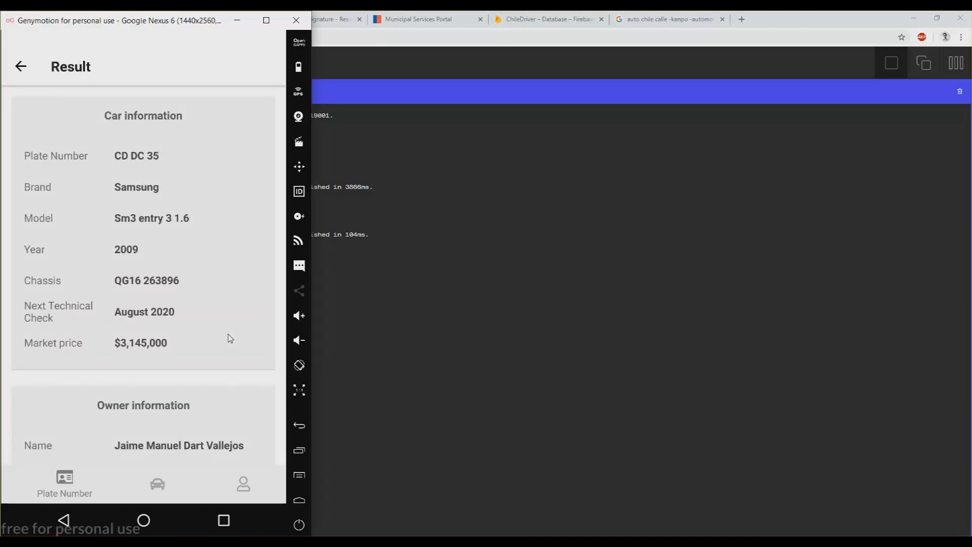
scroll(down, 3)
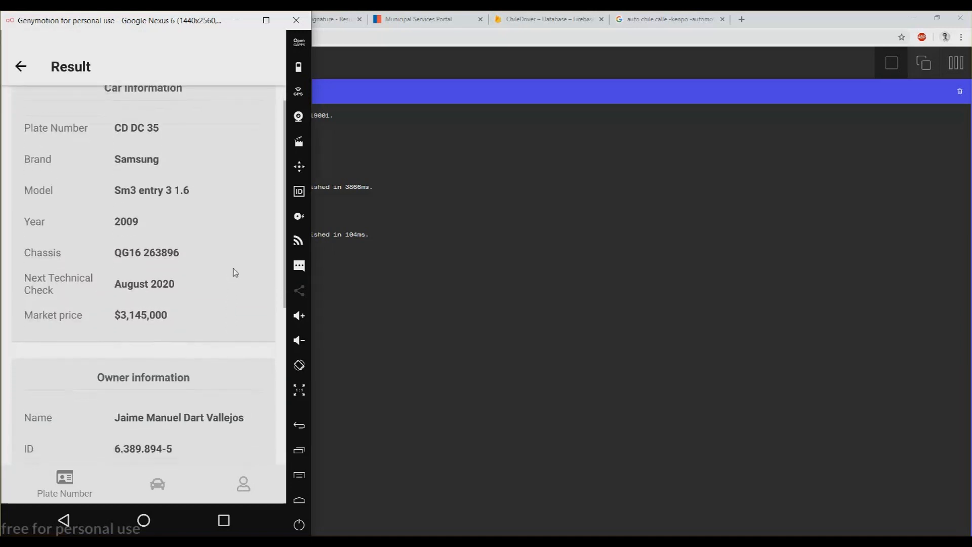
scroll(down, 3)
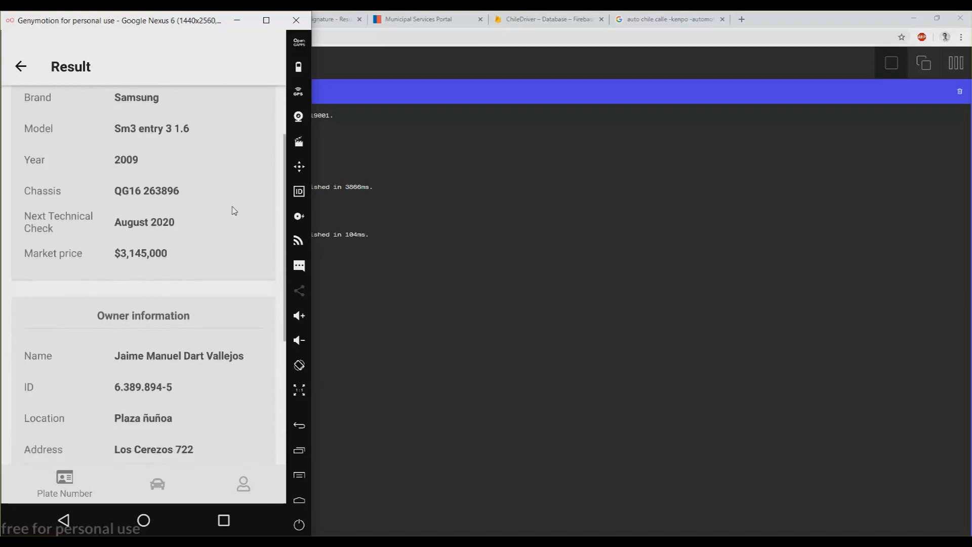
scroll(down, 3)
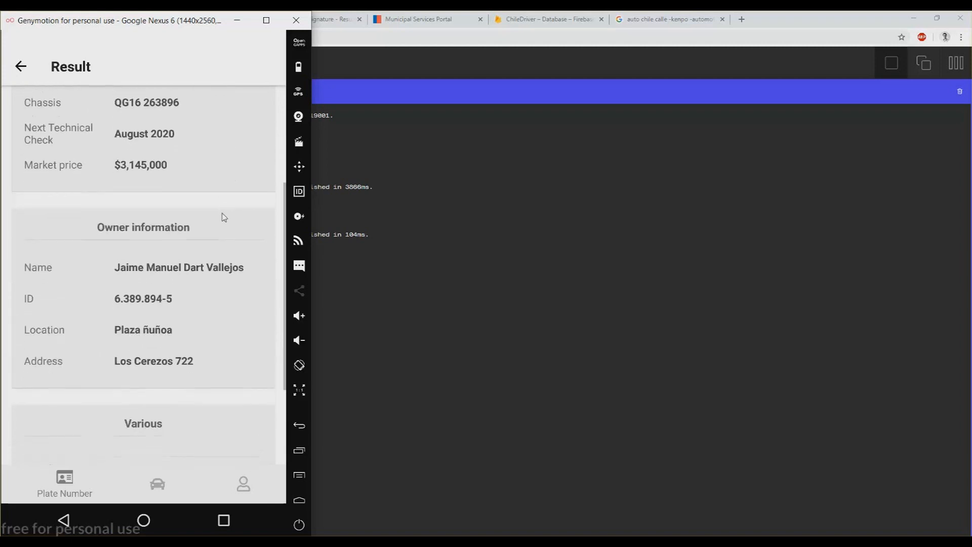
scroll(down, 3)
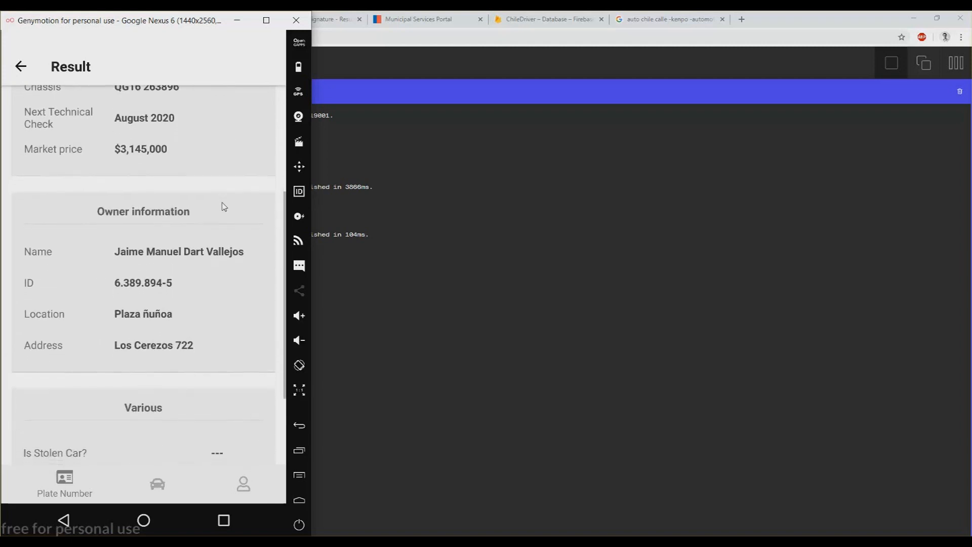
scroll(down, 3)
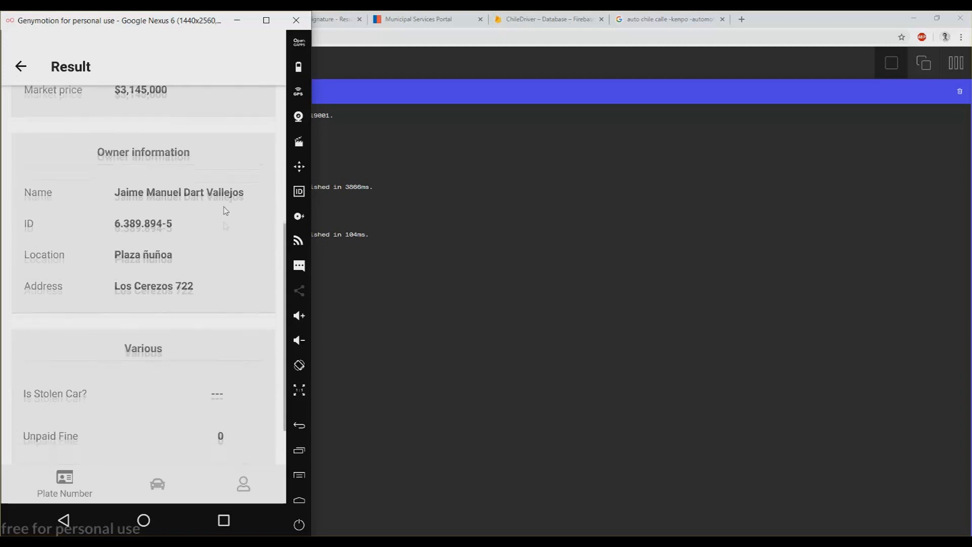
scroll(down, 3)
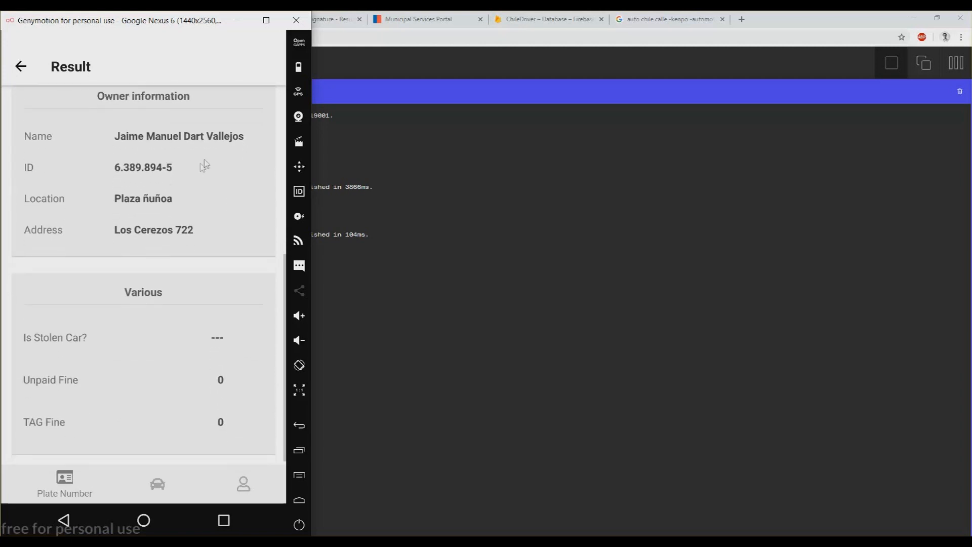
scroll(up, 3)
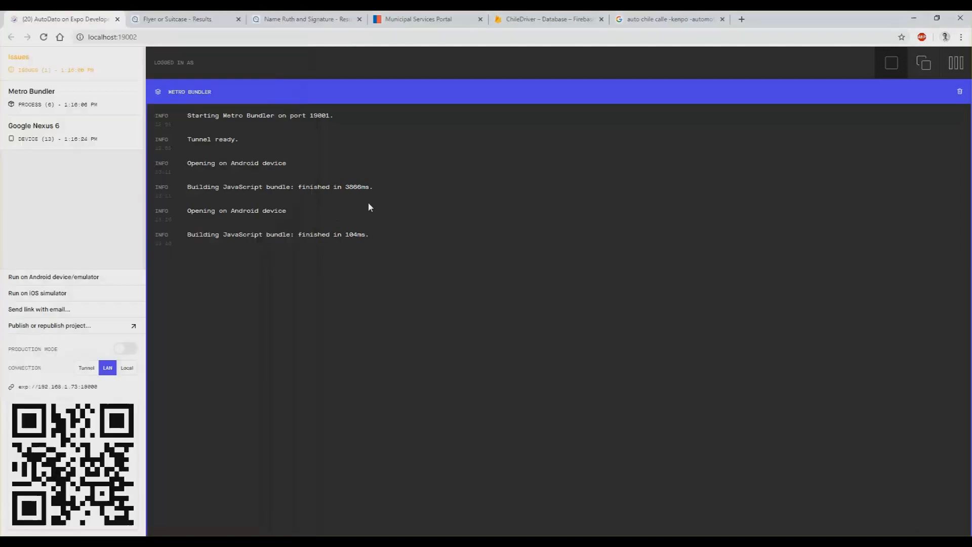
click(184, 18)
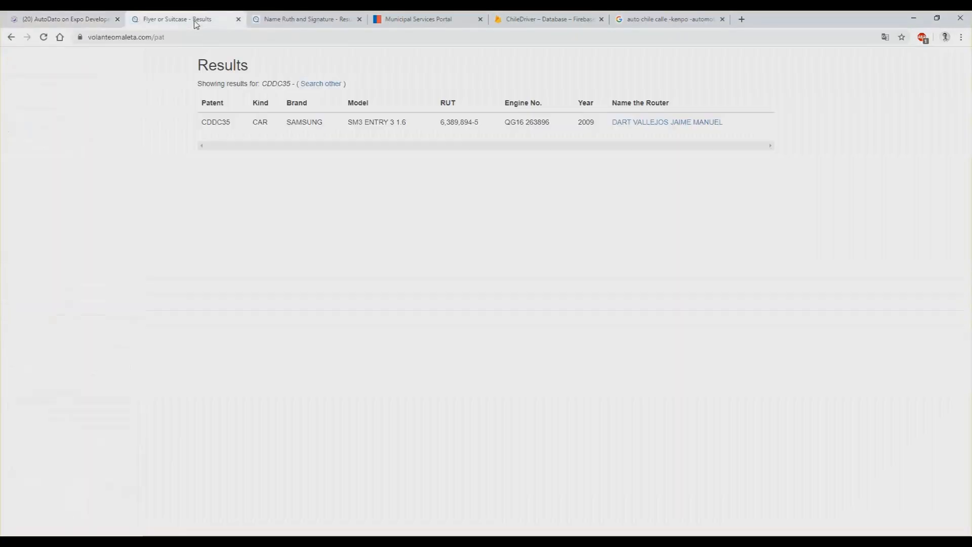
mouse_move(166, 95)
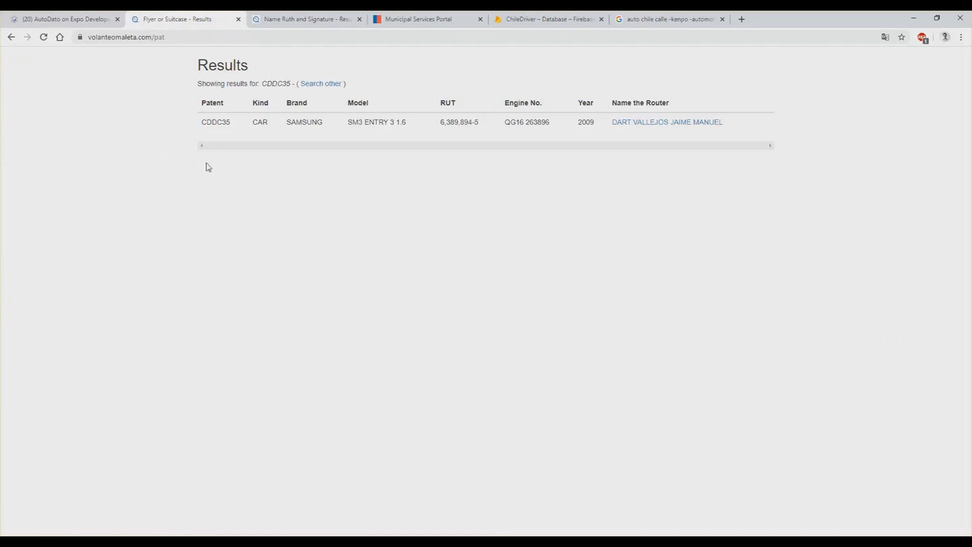
mouse_move(244, 169)
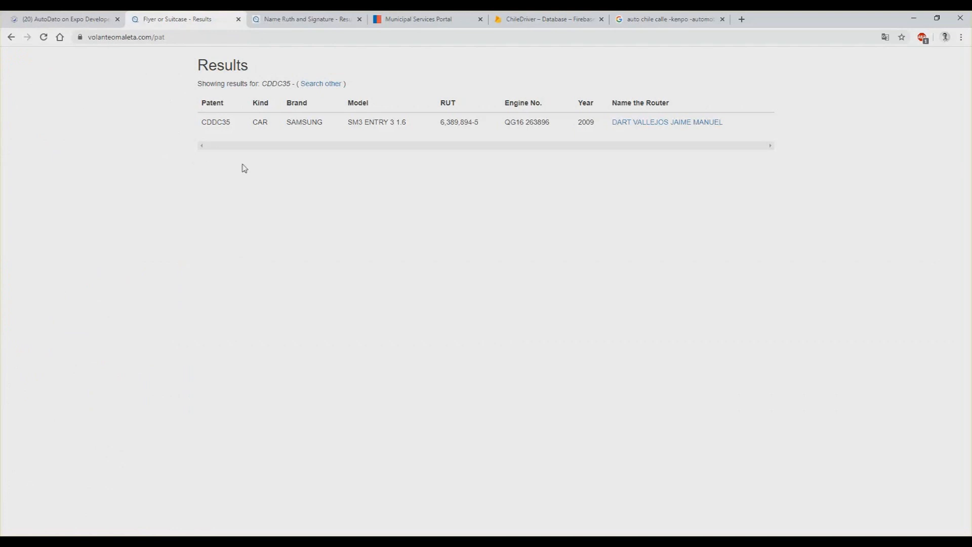
mouse_move(298, 169)
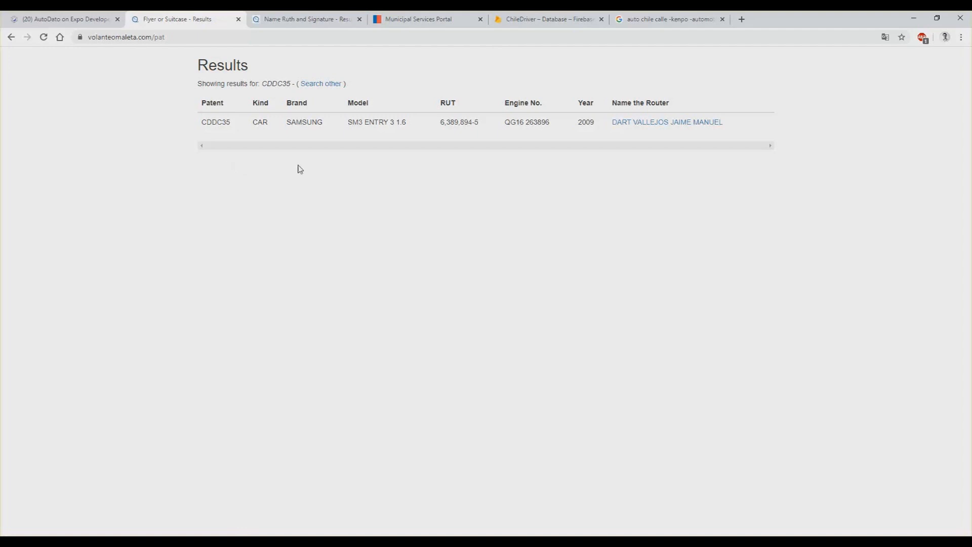
mouse_move(480, 165)
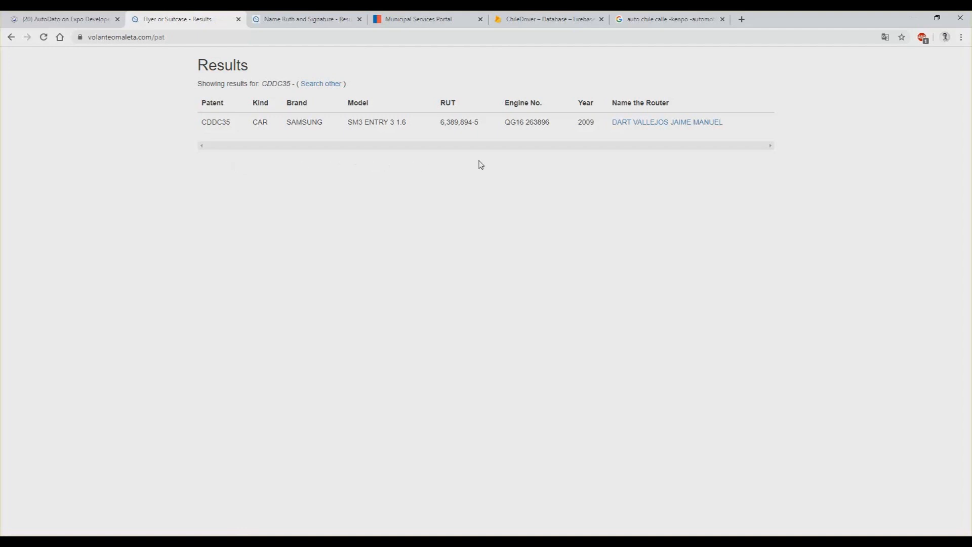
mouse_move(587, 164)
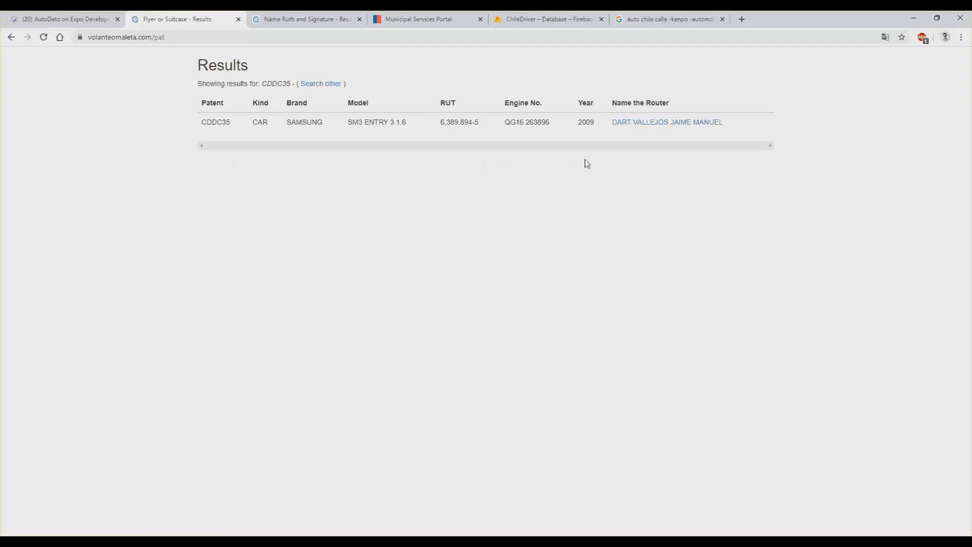
mouse_move(287, 54)
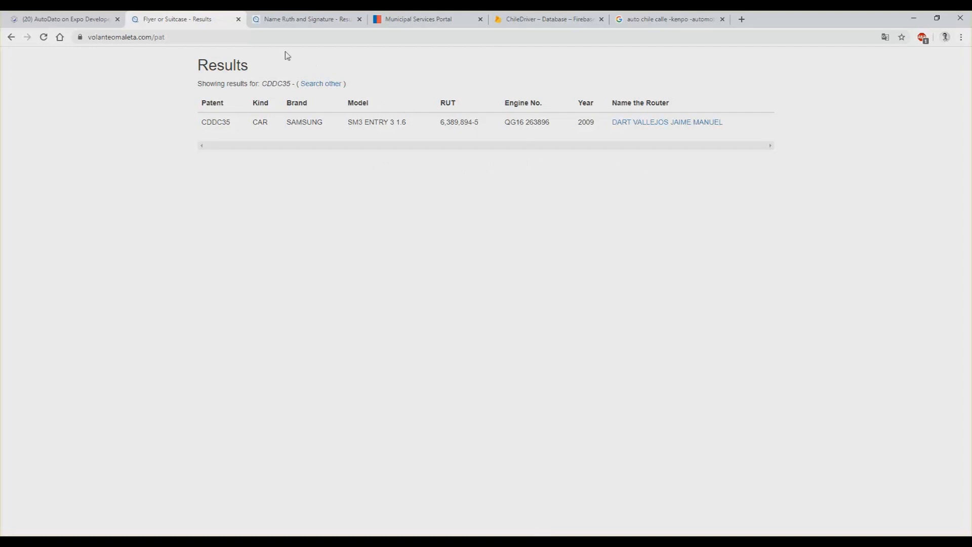
click(303, 19)
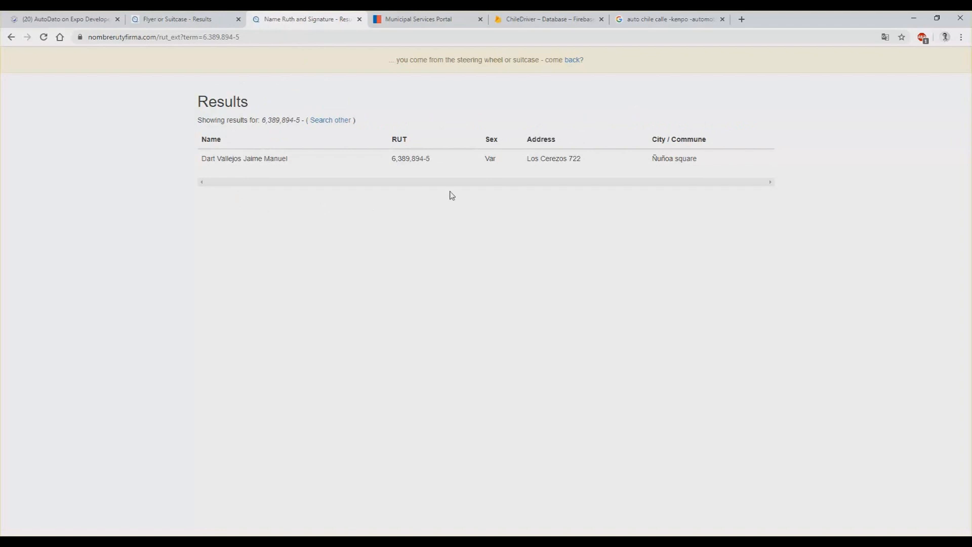
mouse_move(677, 198)
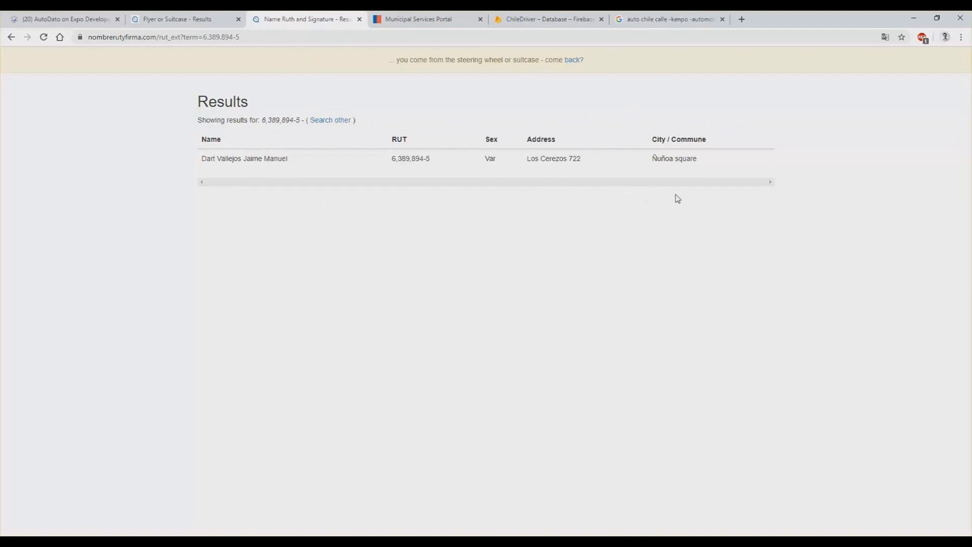
click(425, 19)
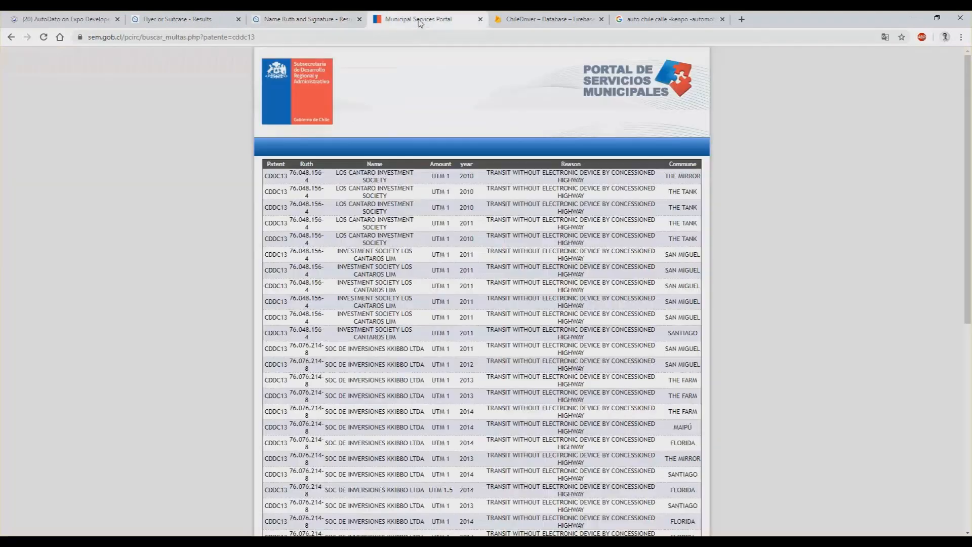
mouse_move(209, 142)
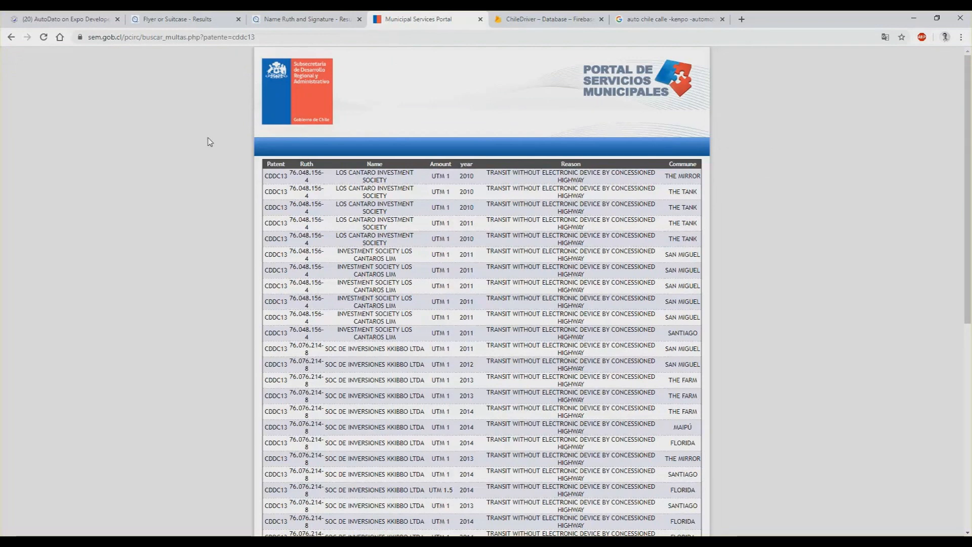
click(548, 18)
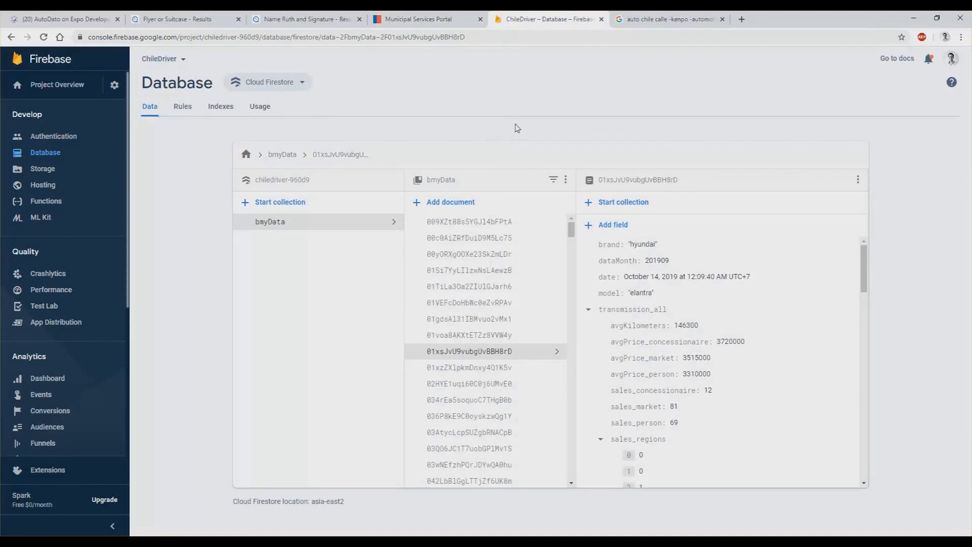
mouse_move(585, 126)
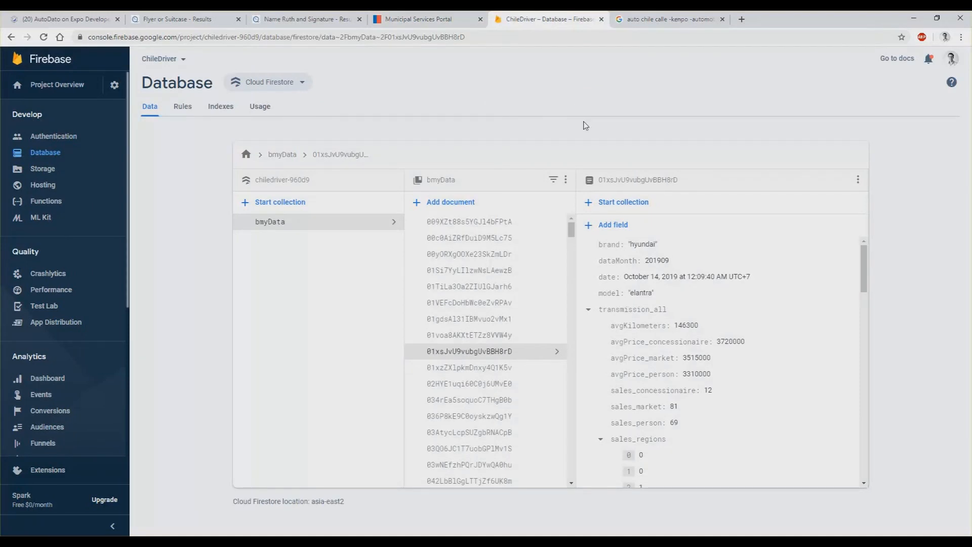
mouse_move(590, 311)
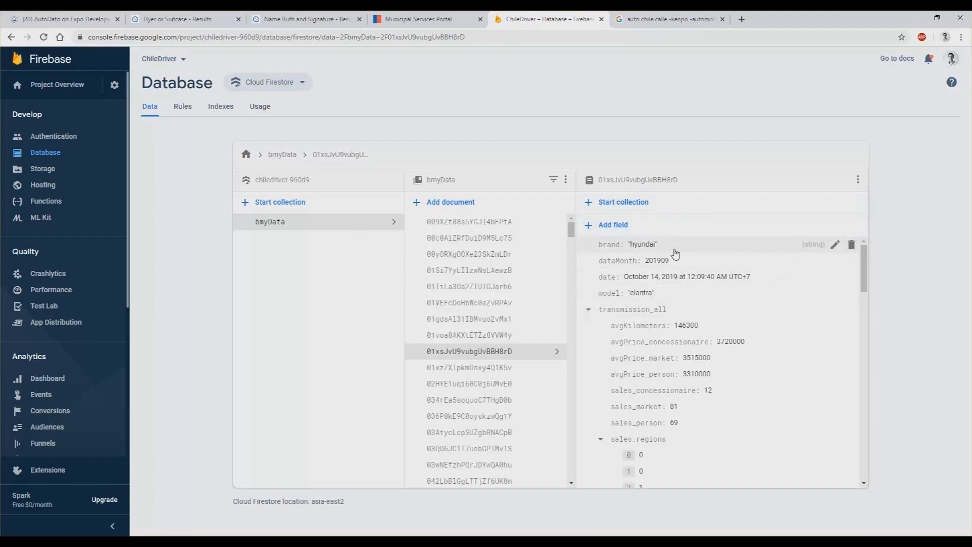
mouse_move(637, 325)
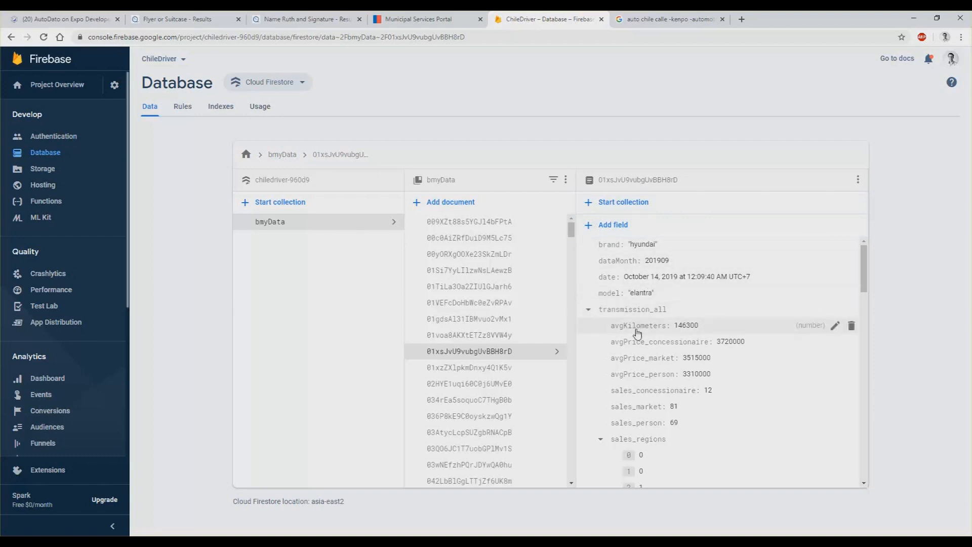
mouse_move(665, 341)
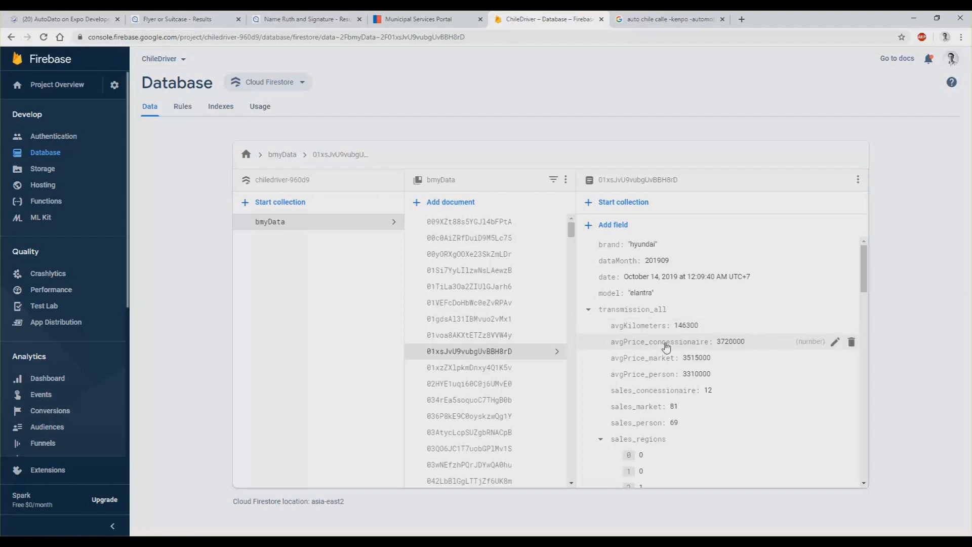
mouse_move(643, 374)
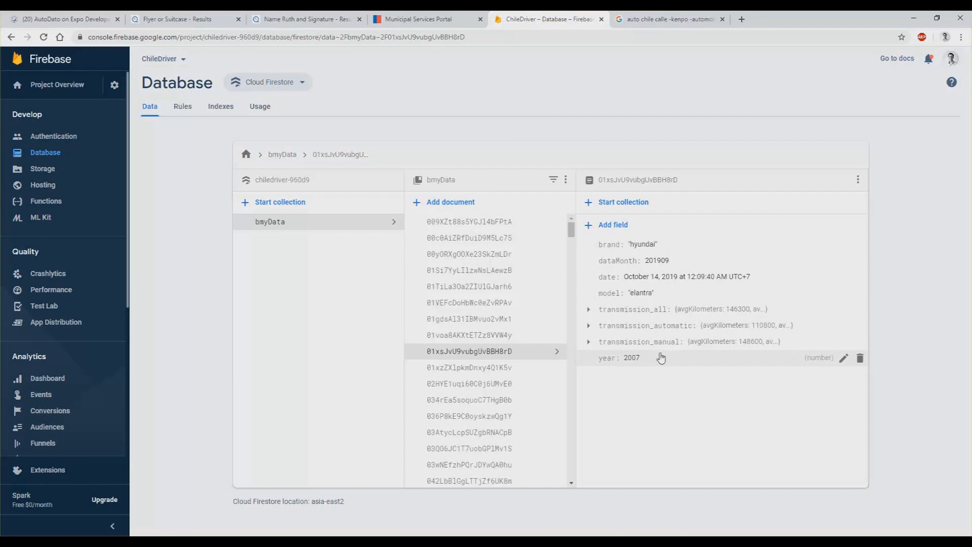
Move from the Hyundai Elantra document to the JAC j4 price record in bmyData.
click(469, 367)
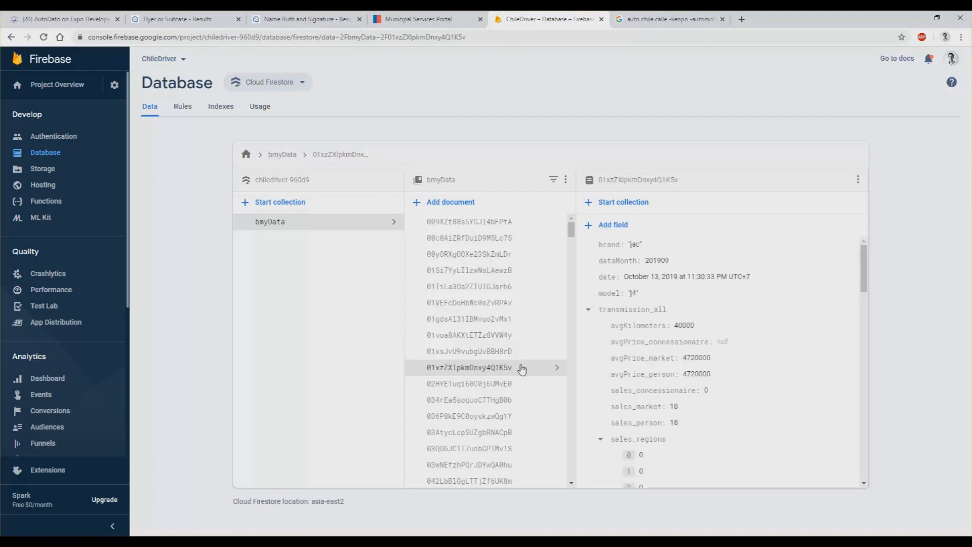
click(469, 383)
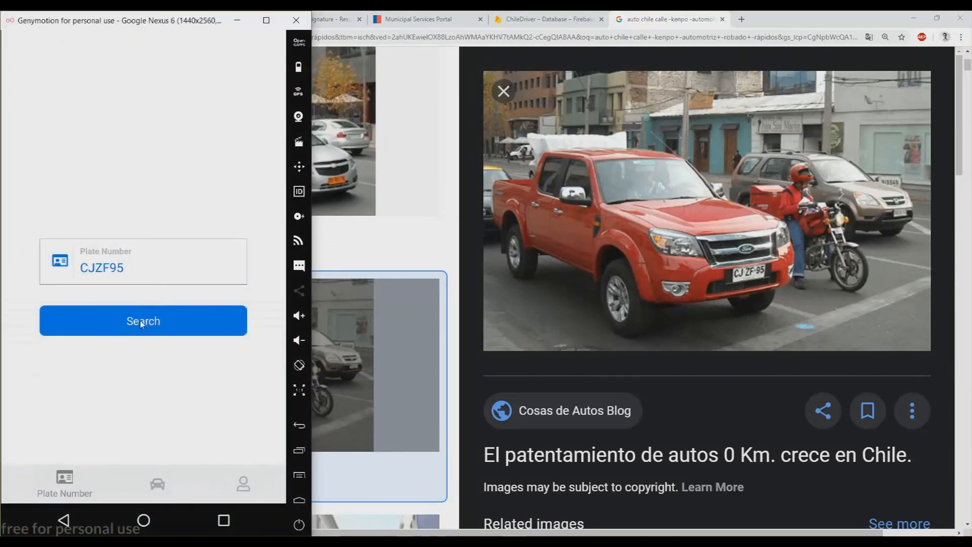
click(143, 321)
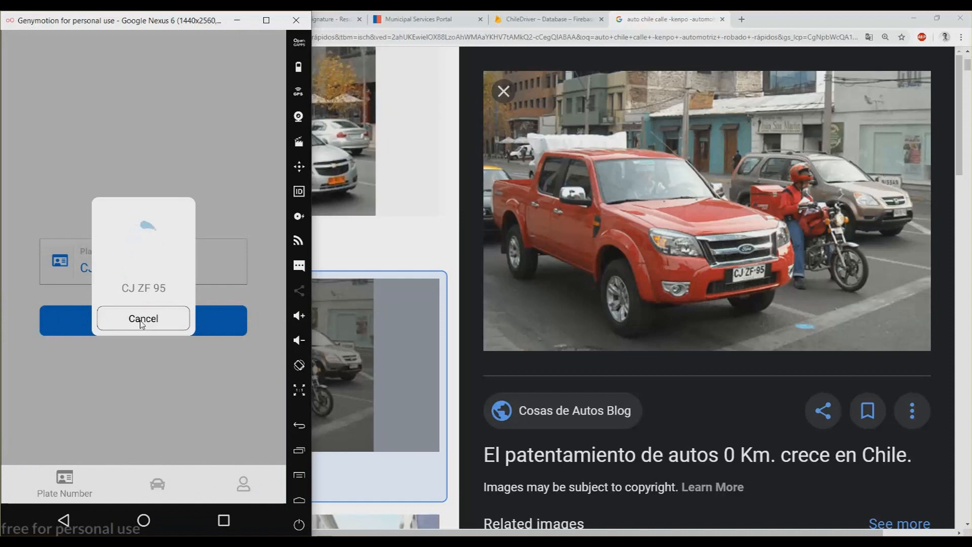
click(143, 318)
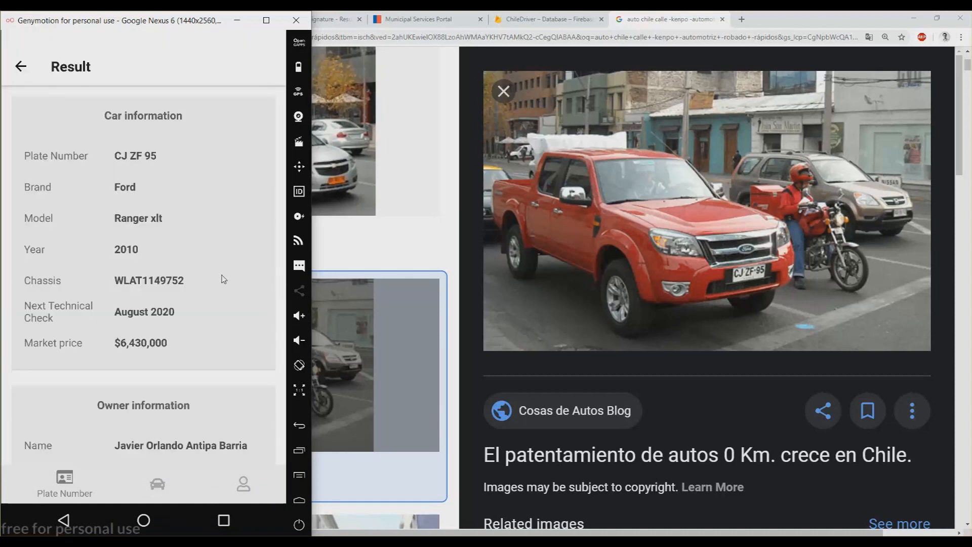
scroll(down, 3)
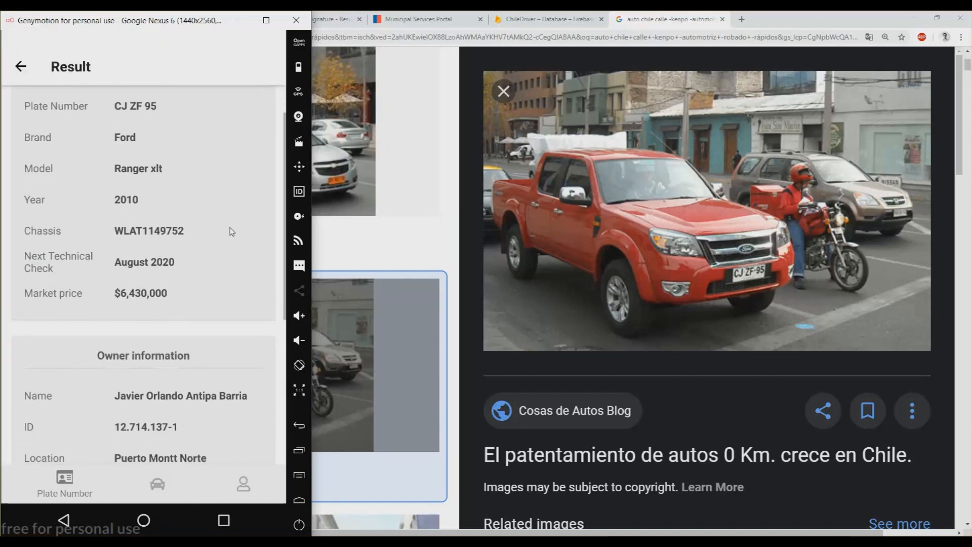
scroll(down, 3)
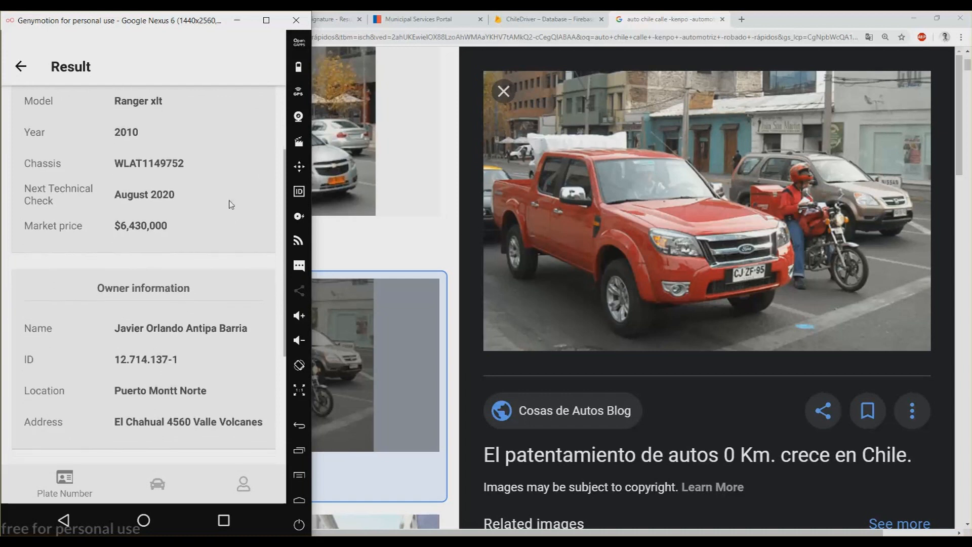
scroll(down, 3)
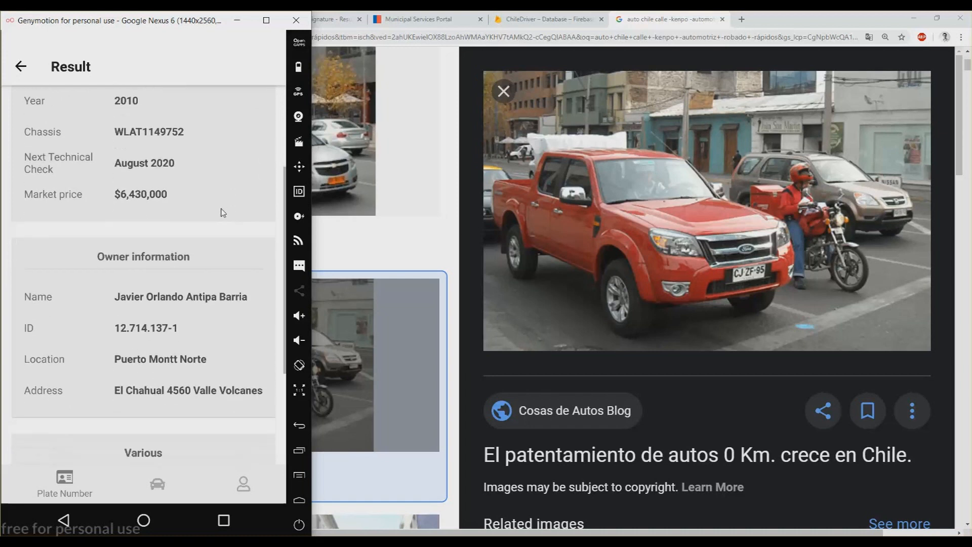
scroll(down, 3)
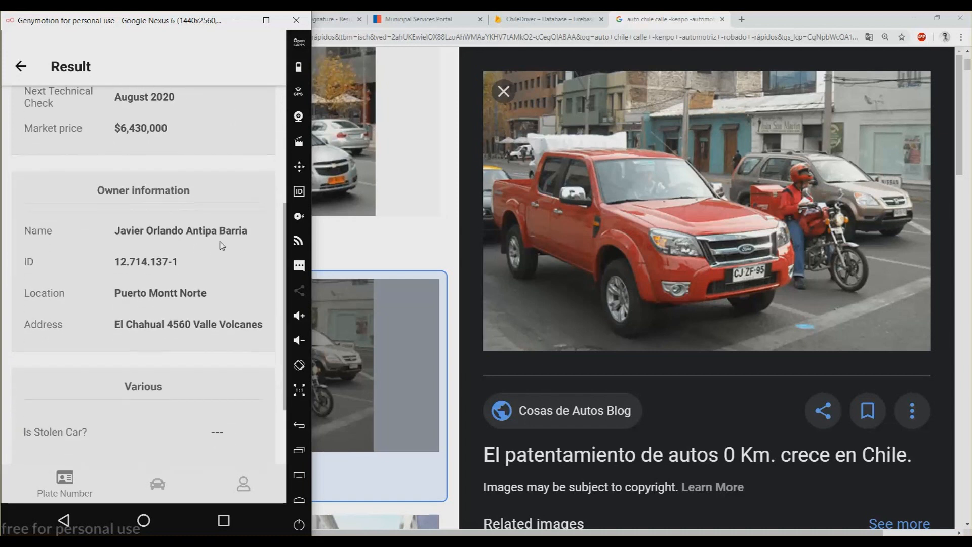
scroll(down, 3)
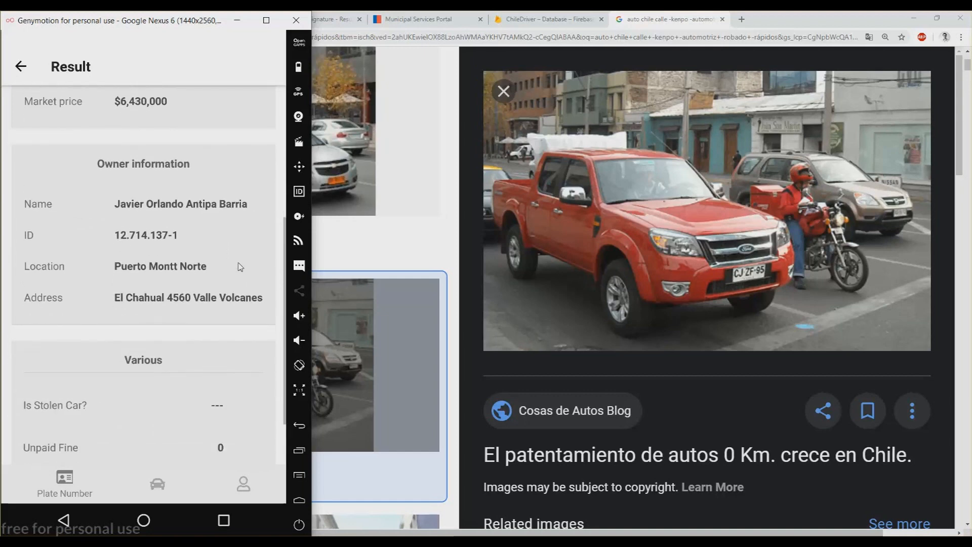
scroll(down, 3)
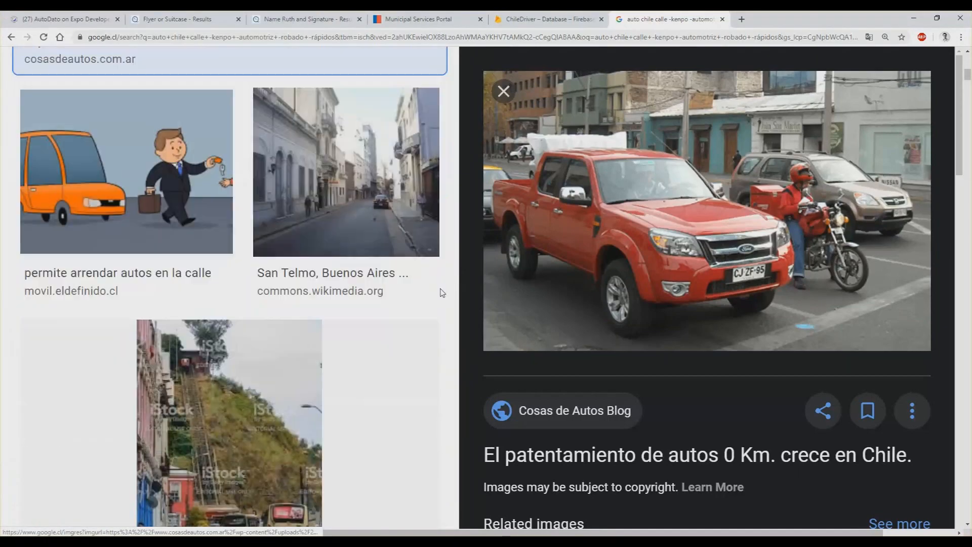
scroll(down, 3)
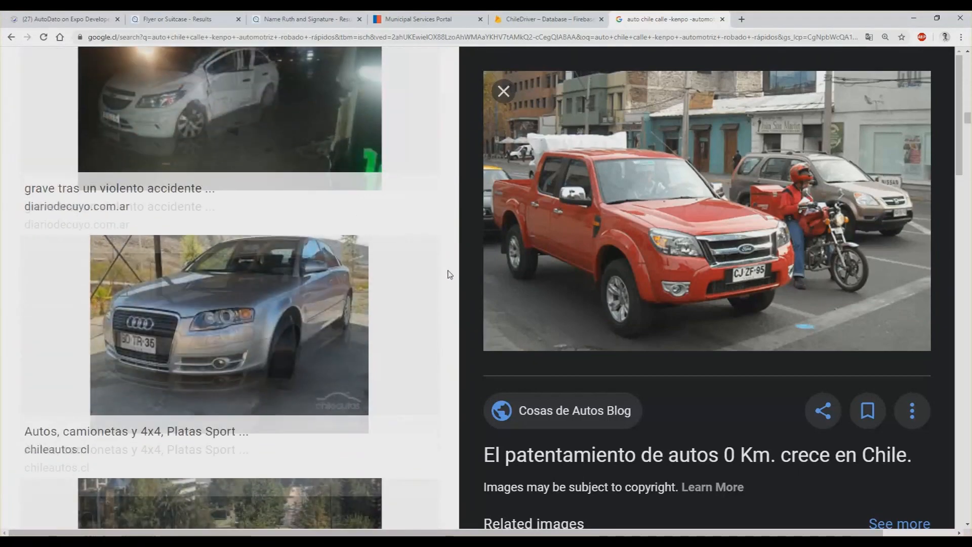
click(230, 266)
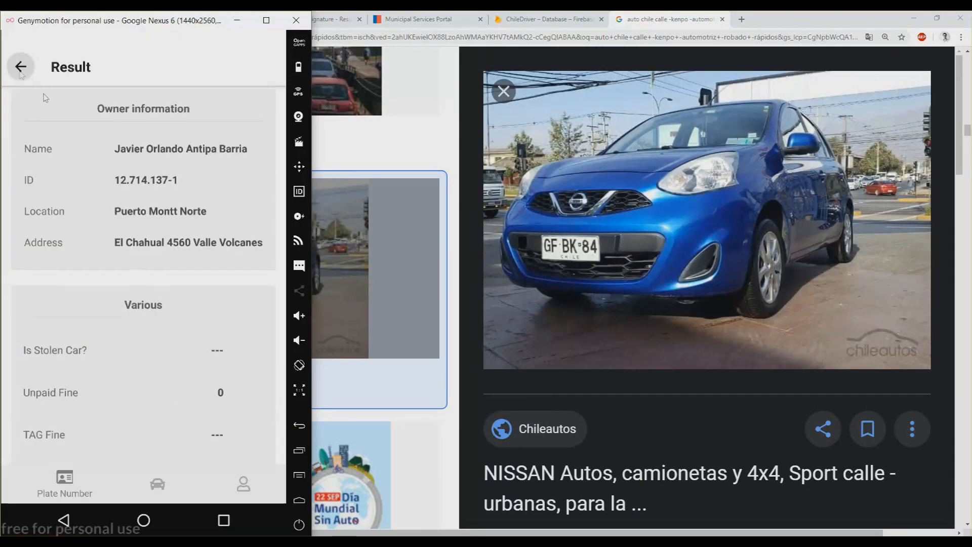
click(20, 67)
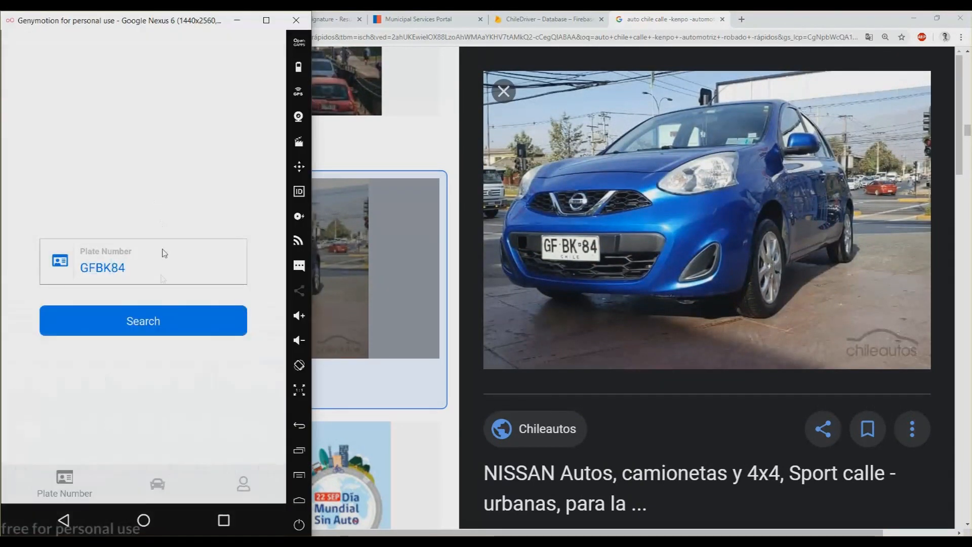
click(143, 321)
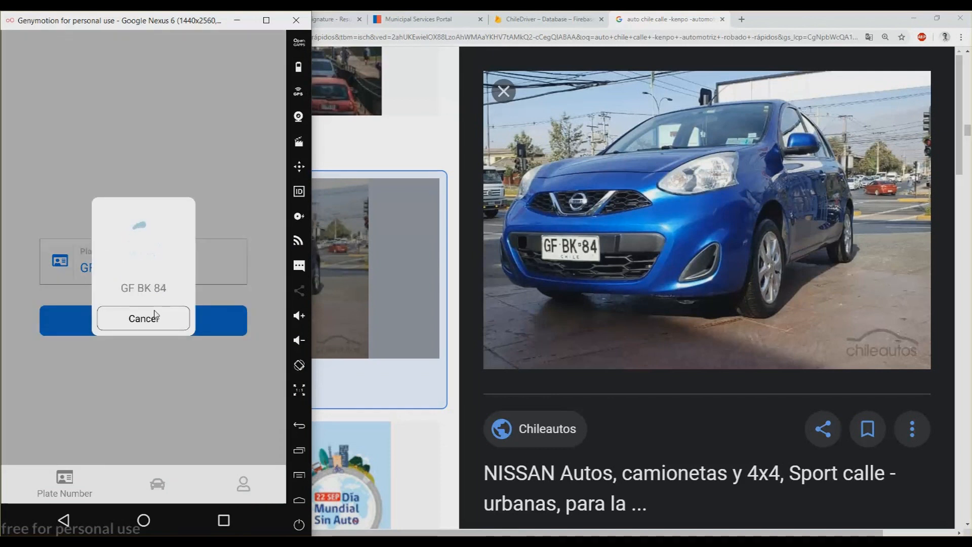
click(143, 322)
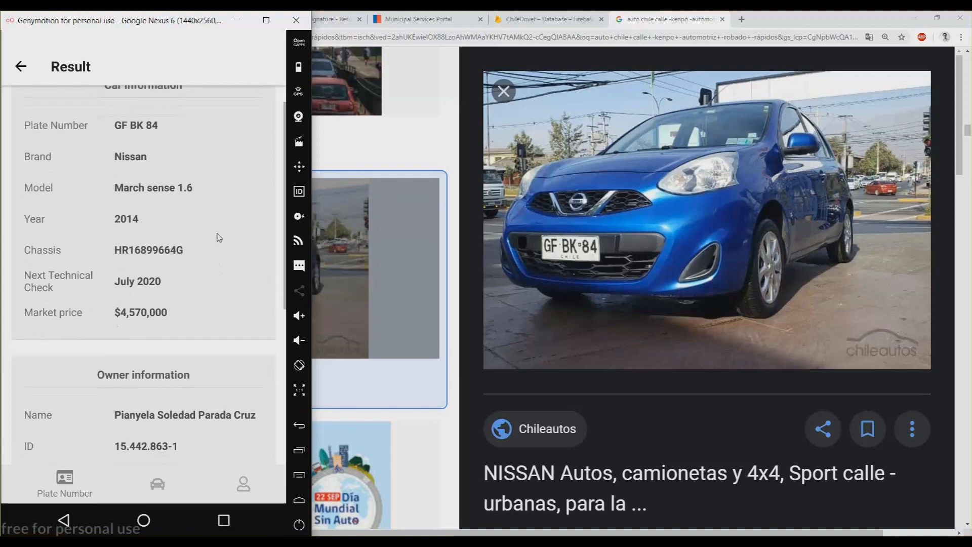
scroll(down, 3)
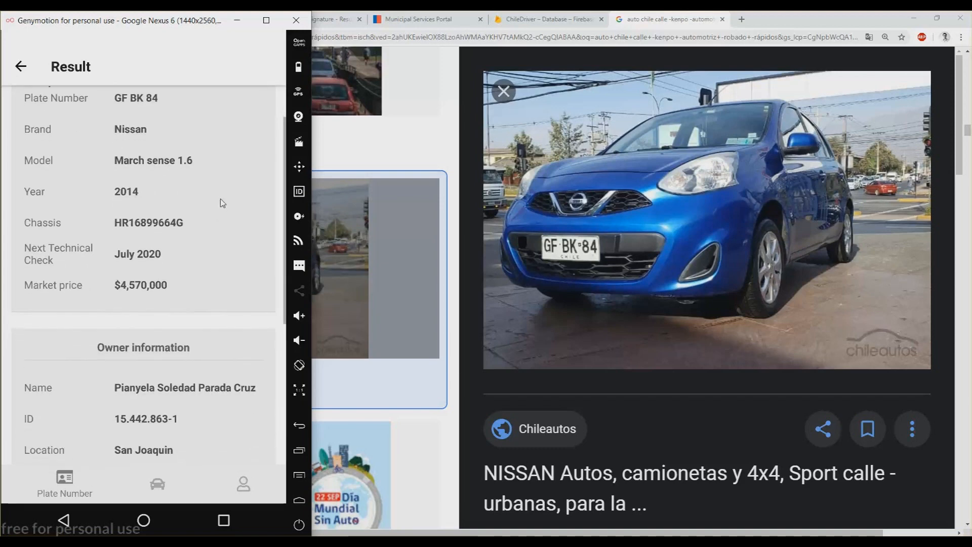
scroll(down, 3)
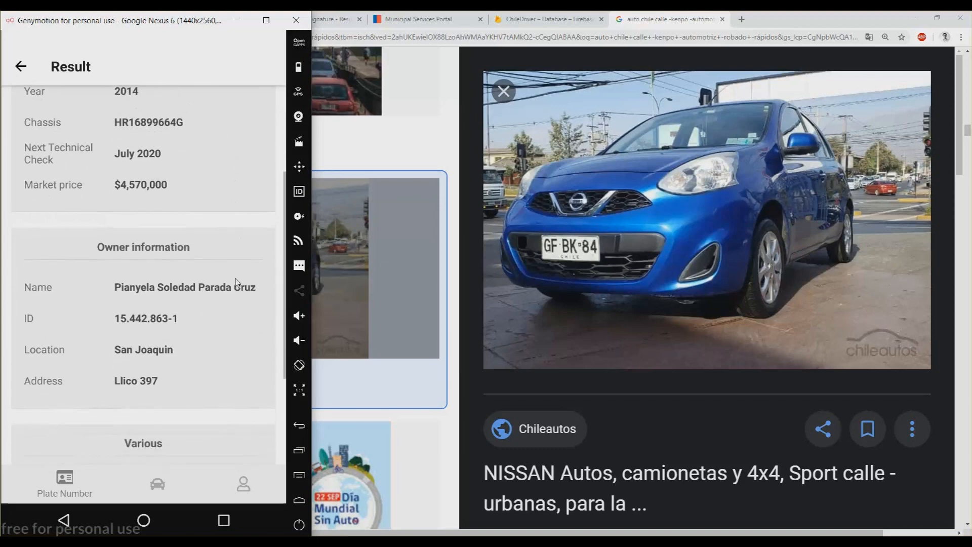
scroll(down, 3)
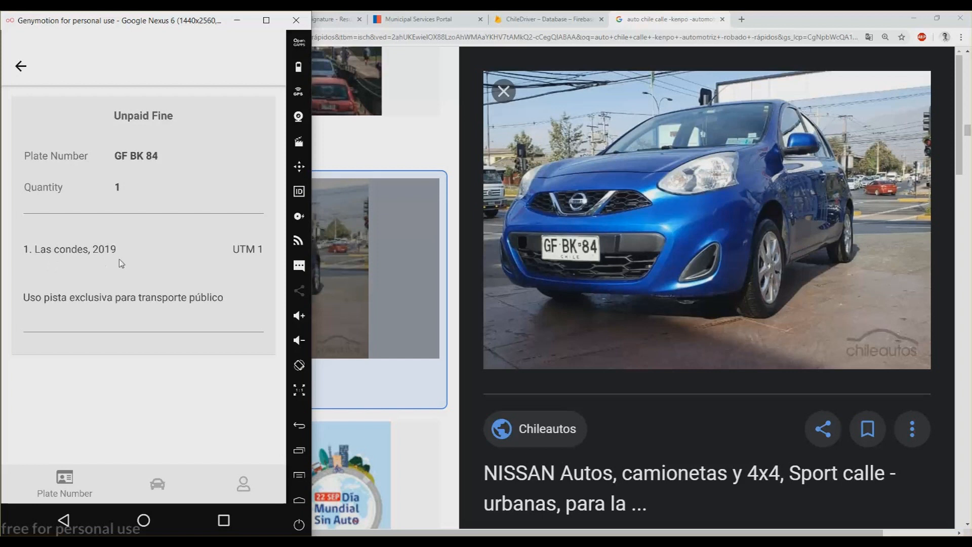
mouse_move(153, 298)
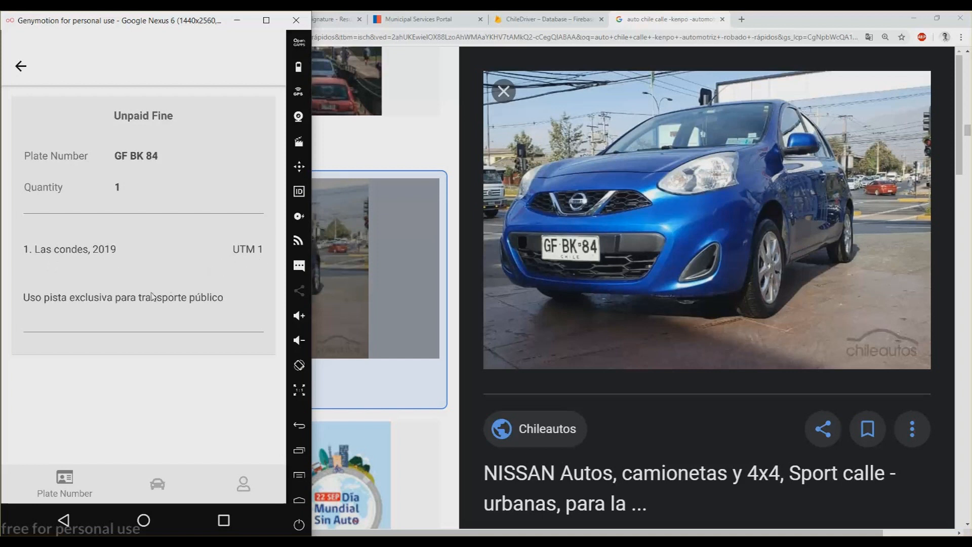
mouse_move(36, 313)
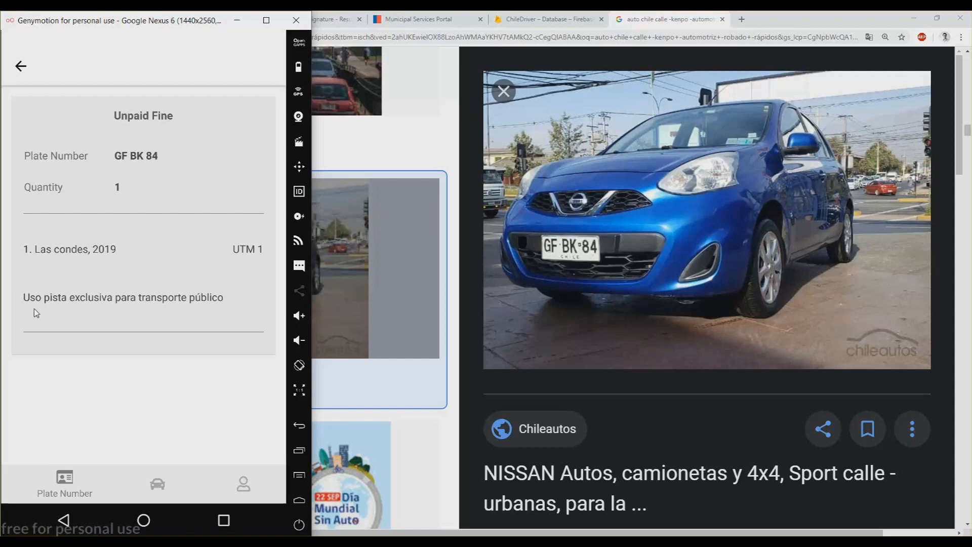
mouse_move(81, 310)
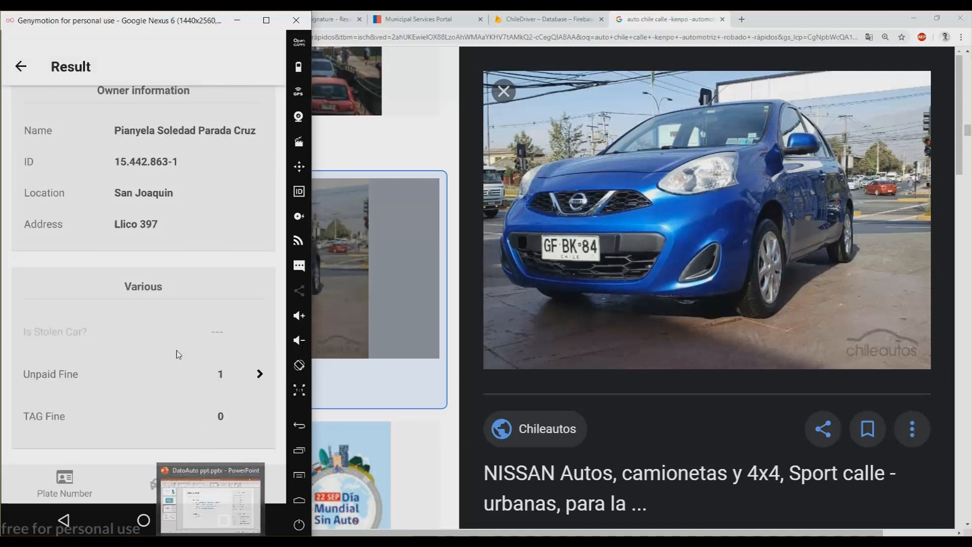
Scroll the GF BK 84 Result screen back to the Nissan March car information.
scroll(down, 3)
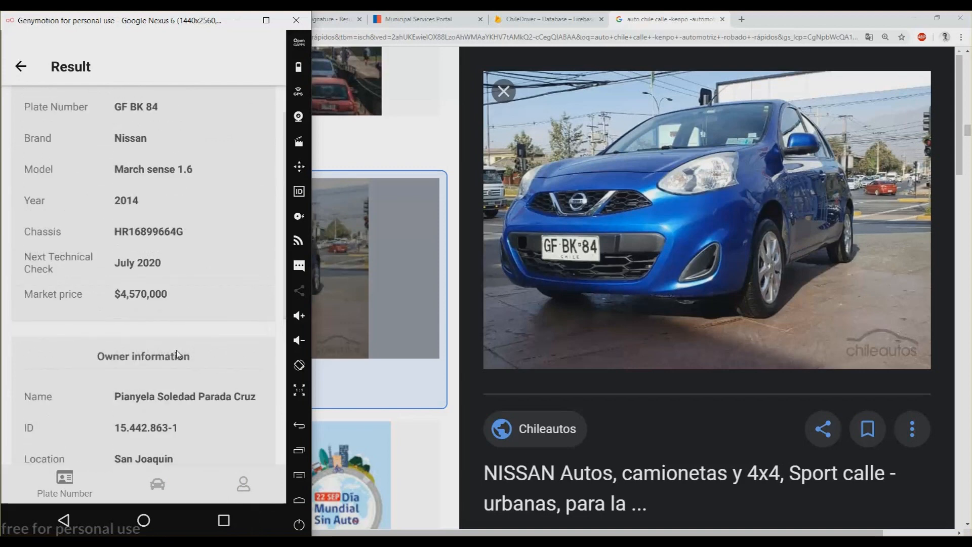
scroll(down, 3)
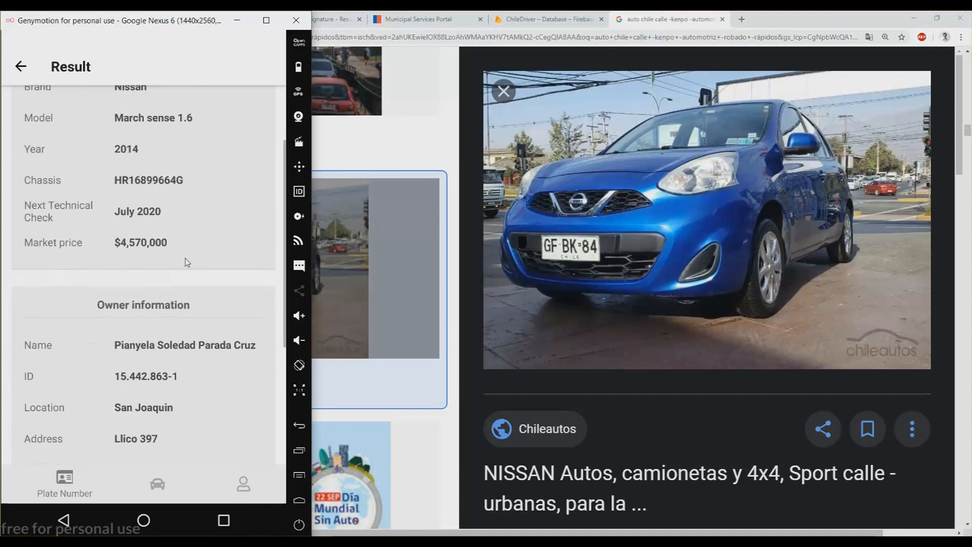